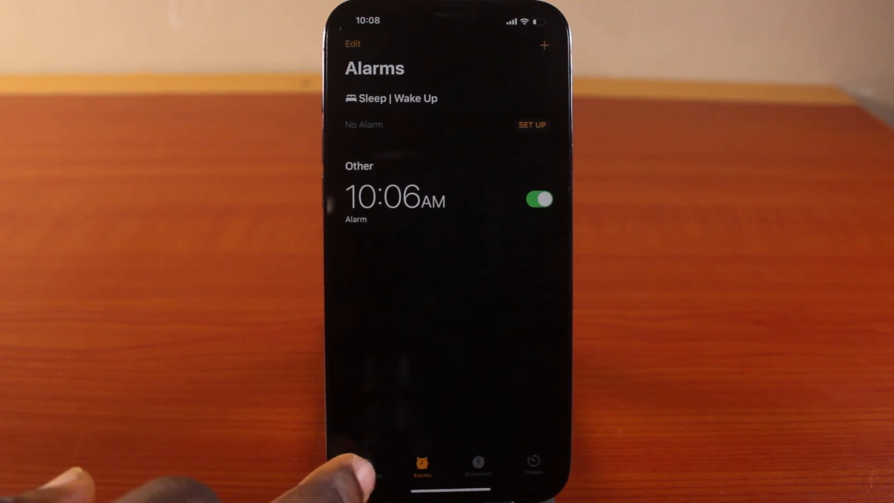
- Start a new alarm from the Alarms list after briefly viewing World Clock
click(364, 465)
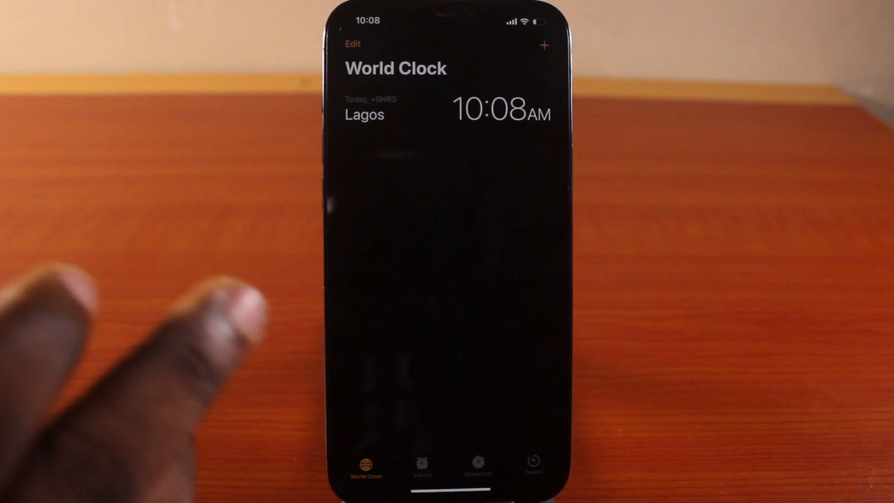
click(422, 465)
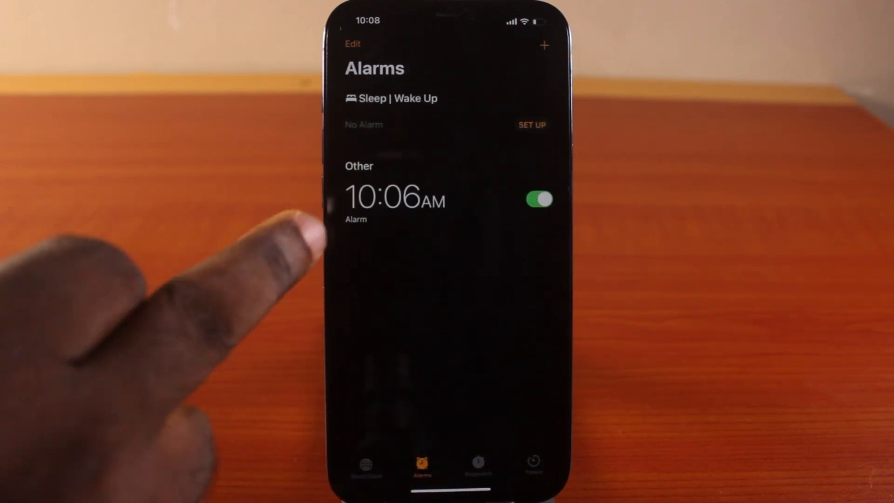
click(544, 45)
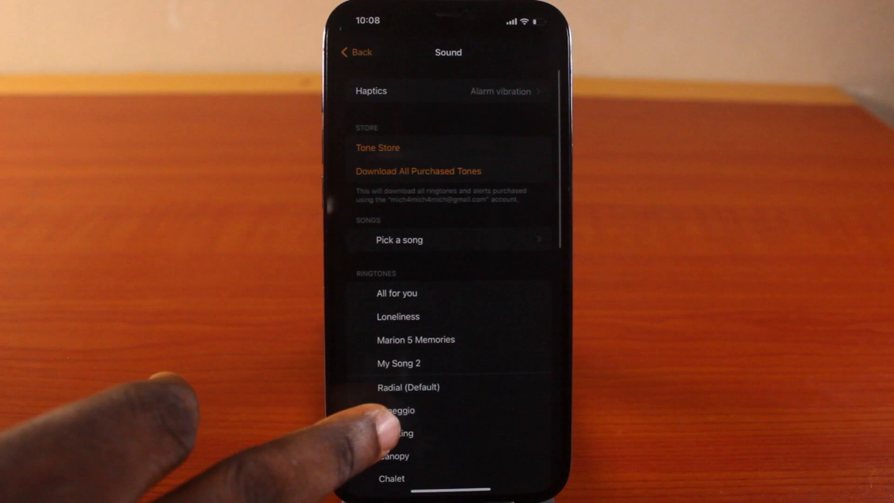
- Set the alarm's sound to None (after trying Radial) and return to Add Alarm
scroll(down, 3)
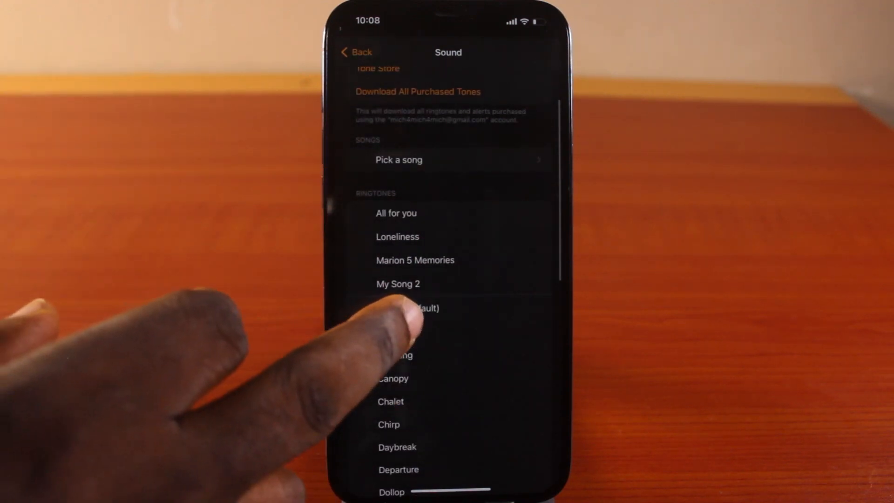
click(408, 308)
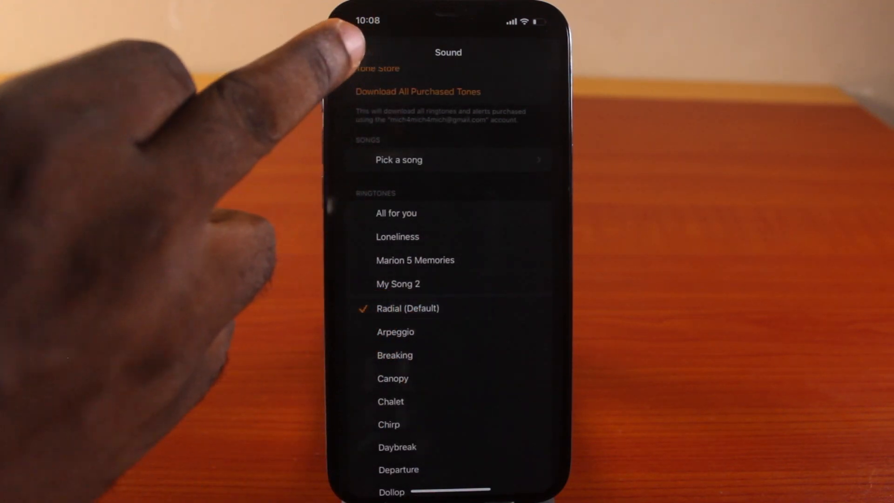
scroll(down, 3)
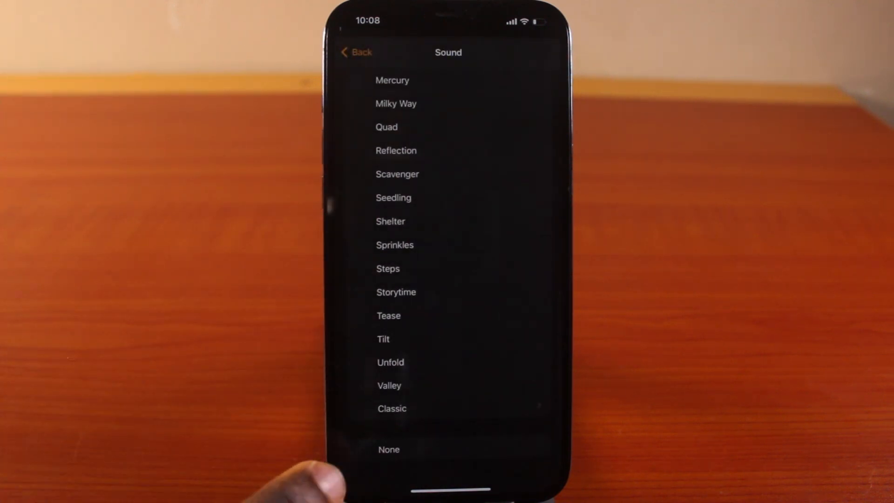
click(389, 449)
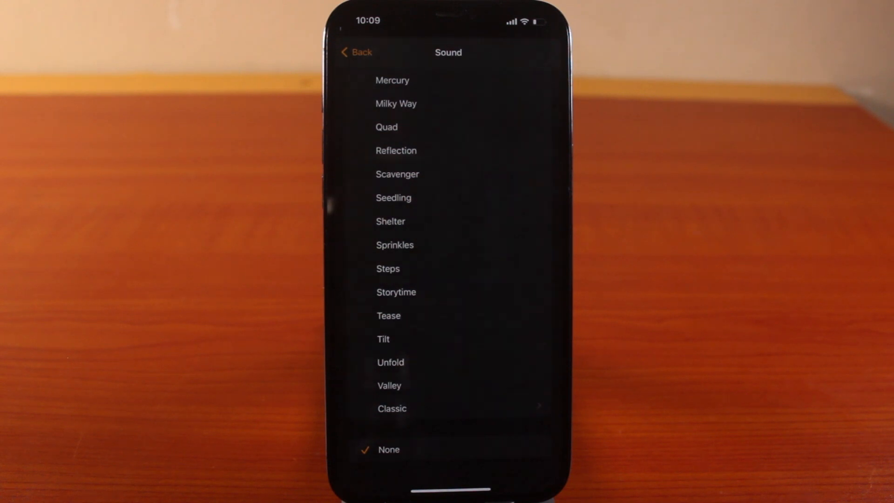
click(355, 52)
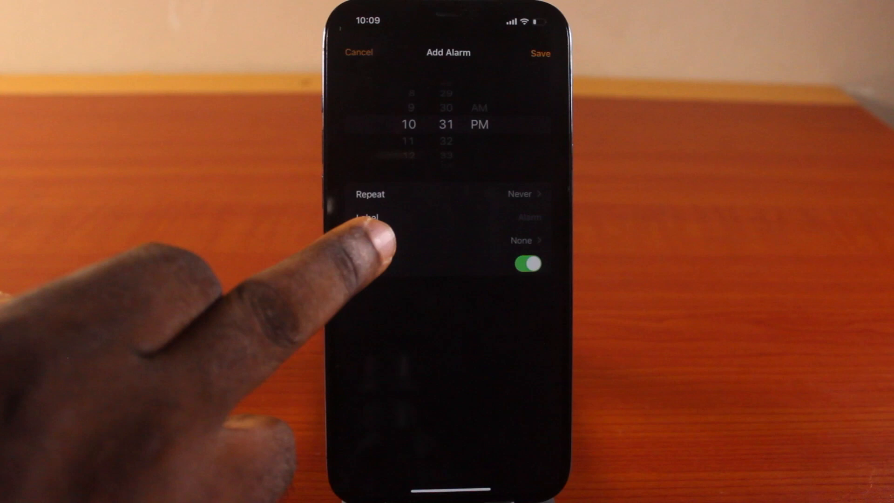
- Try Heartbeat, Alert, Staccato, Symphony and S.O.S. haptics, then begin a custom vibration
click(520, 240)
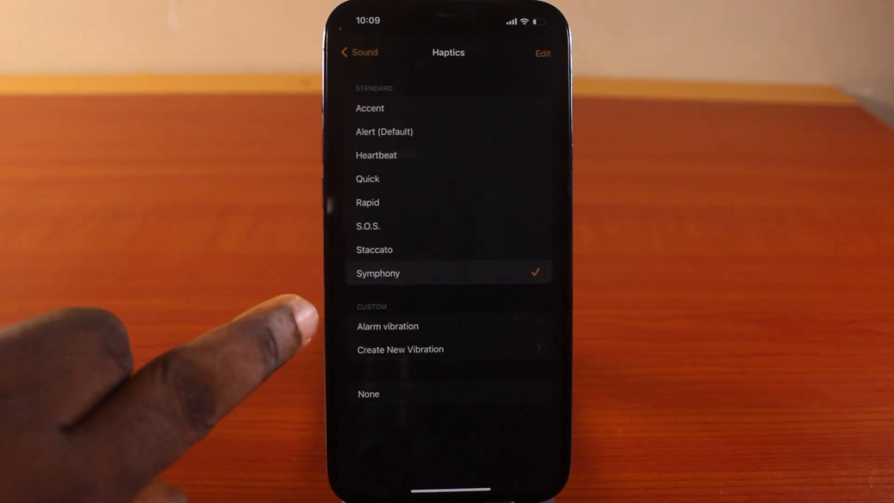
click(376, 155)
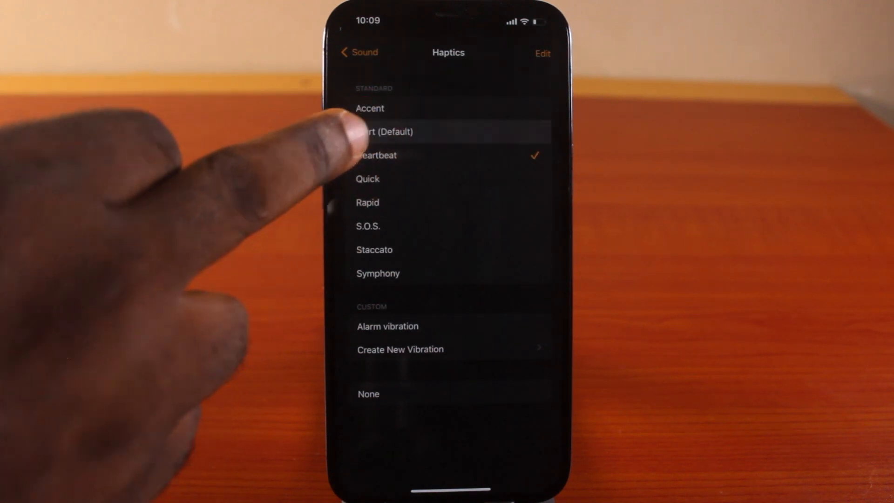
click(384, 131)
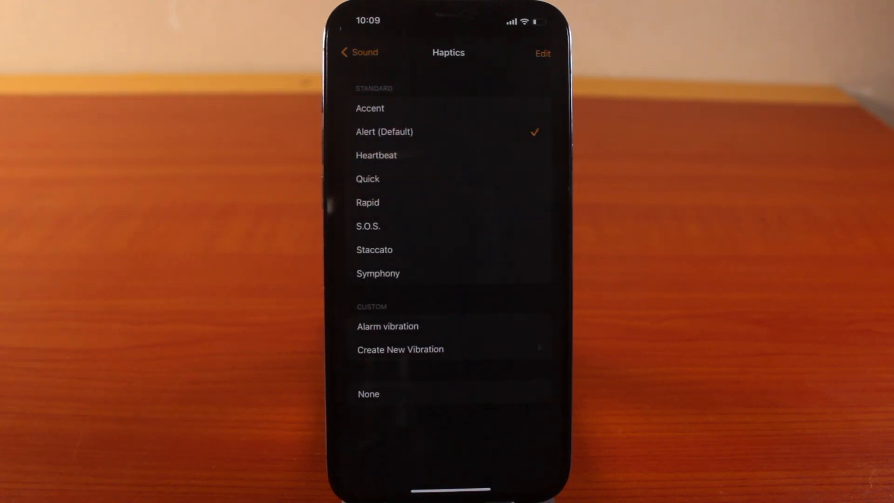
click(374, 250)
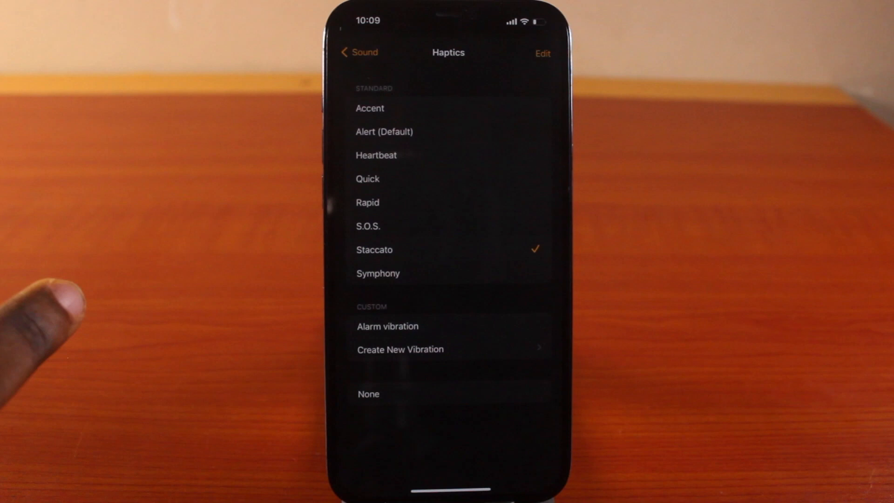
click(377, 273)
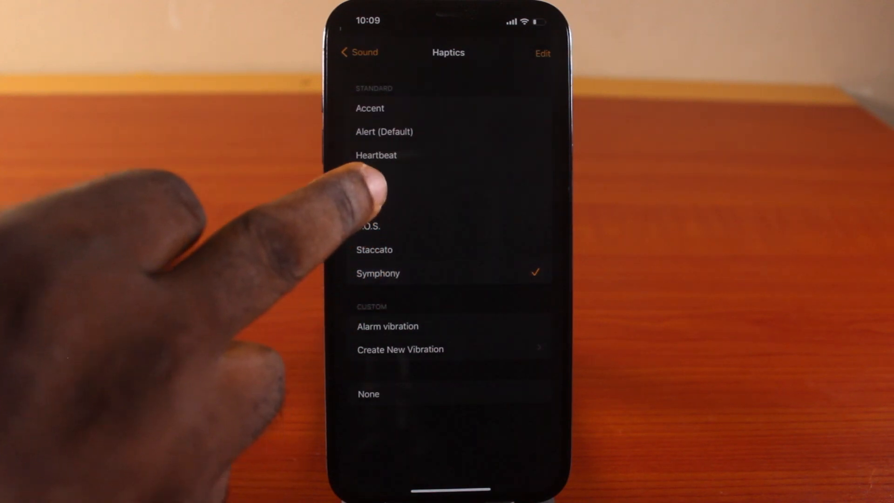
click(369, 225)
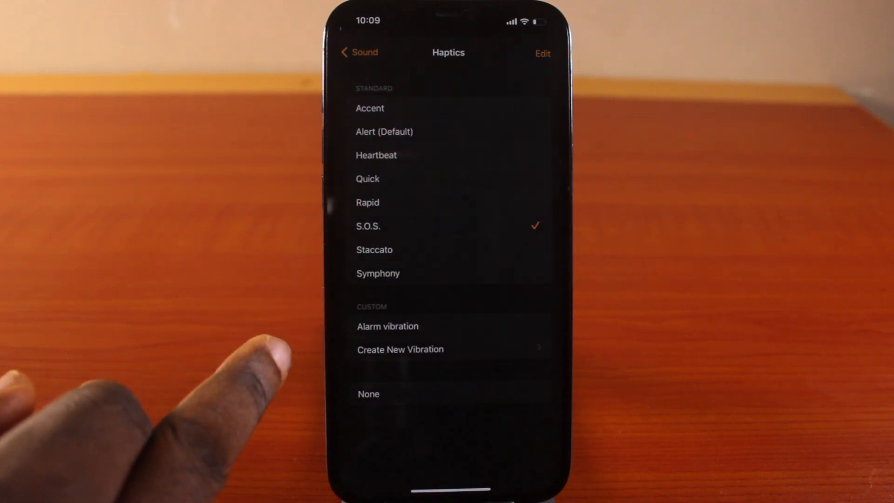
click(387, 326)
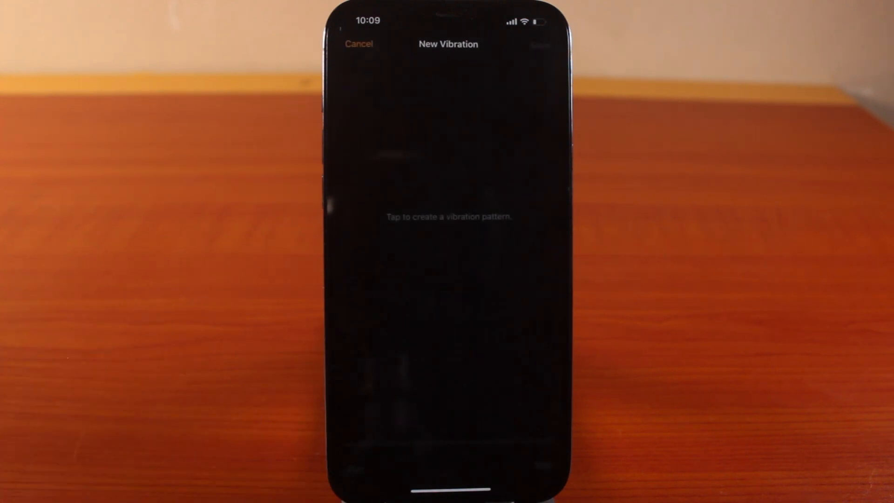
- Record a custom vibration pattern, save it and start naming it 'A'
click(468, 205)
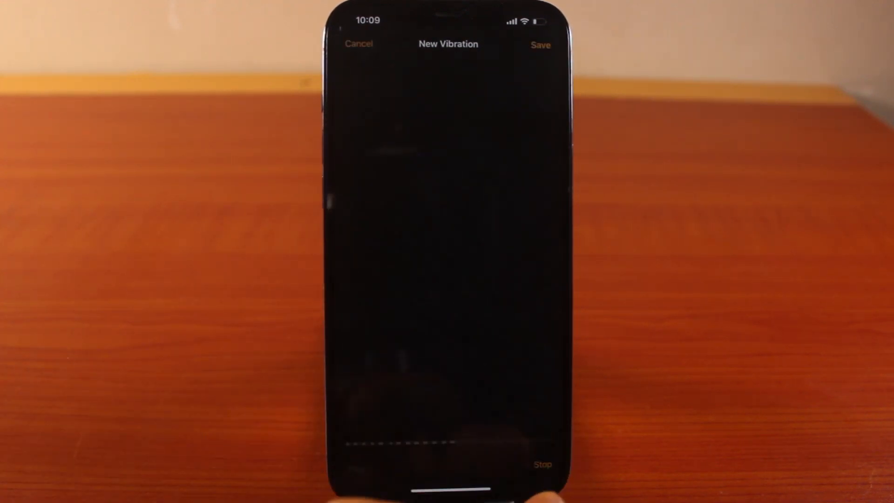
click(540, 45)
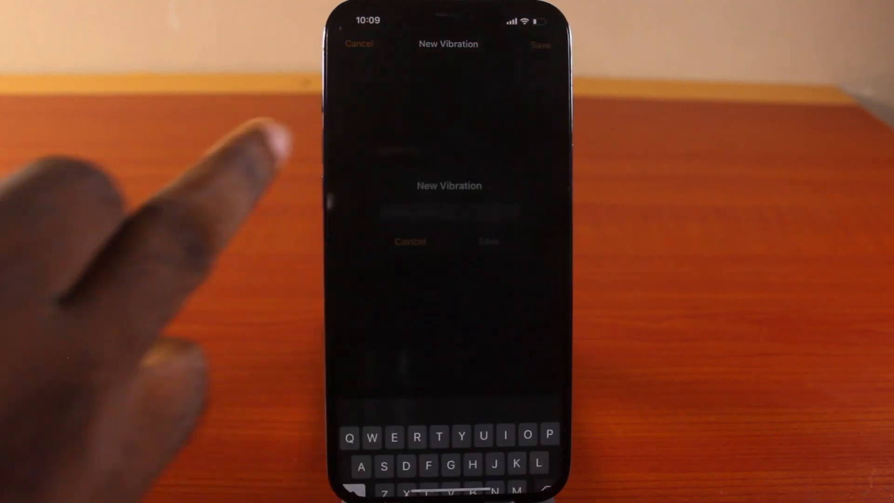
text(A)
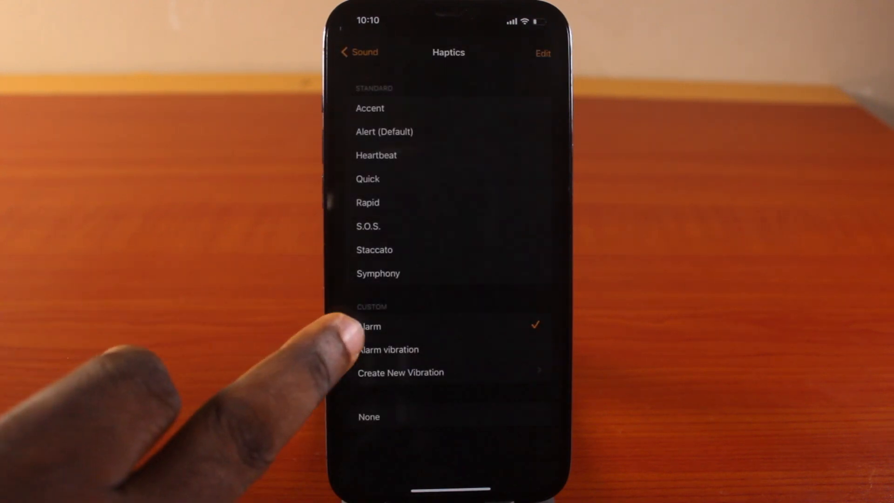
- Select the Rapid vibration and save the new 10:10 AM alarm
click(388, 349)
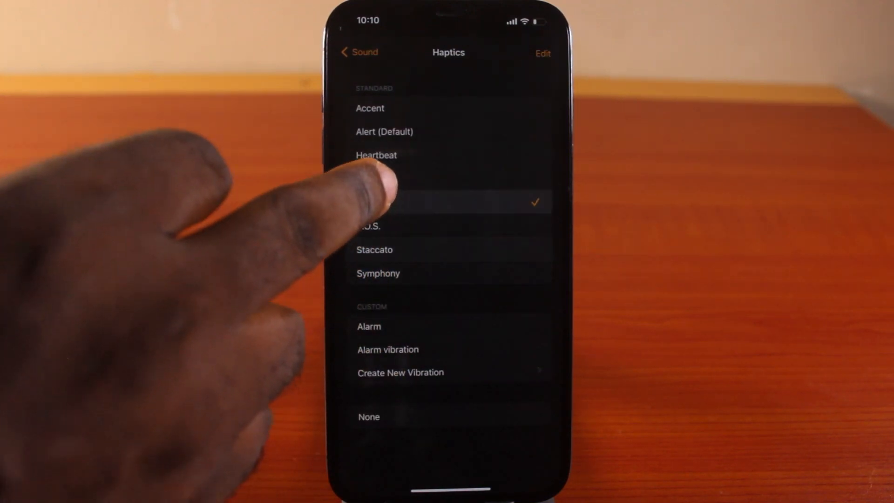
click(392, 154)
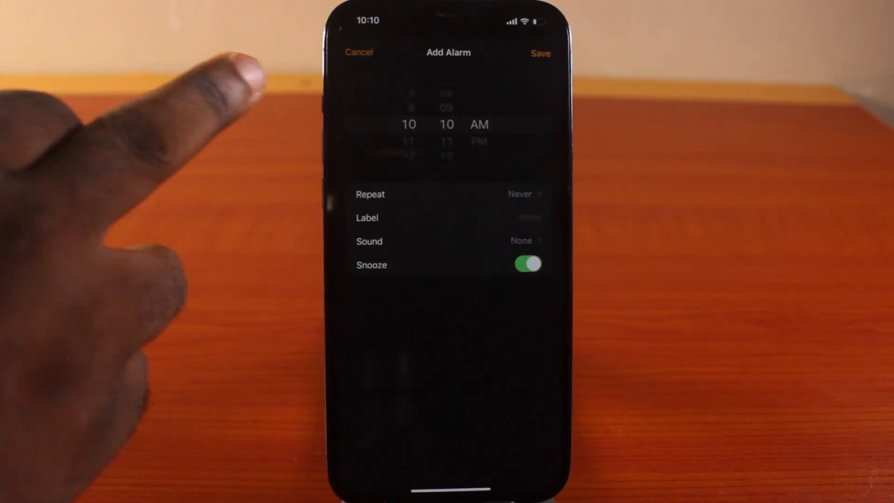
click(539, 52)
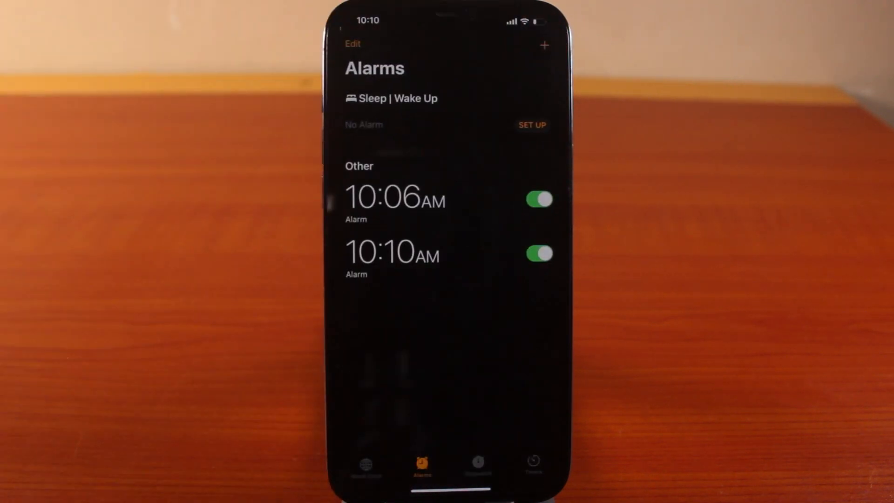